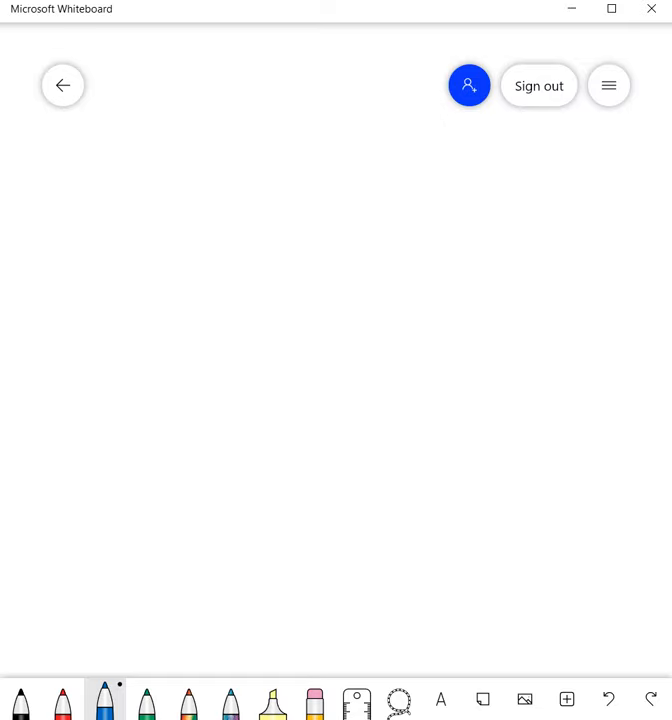
Step: Handwrite a circled 1 and the word 'objective' in blue ink at the top left
drag(140, 136, 124, 230)
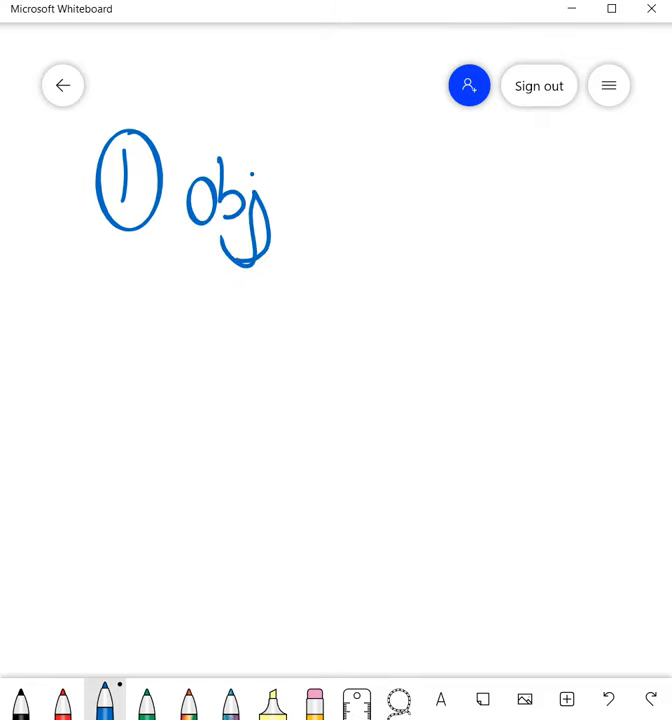
drag(270, 200, 300, 180)
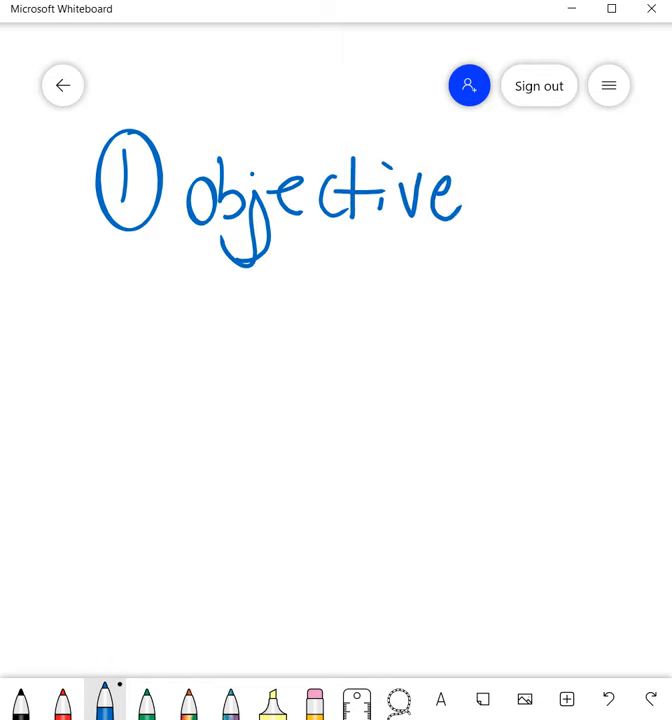
drag(464, 184, 480, 236)
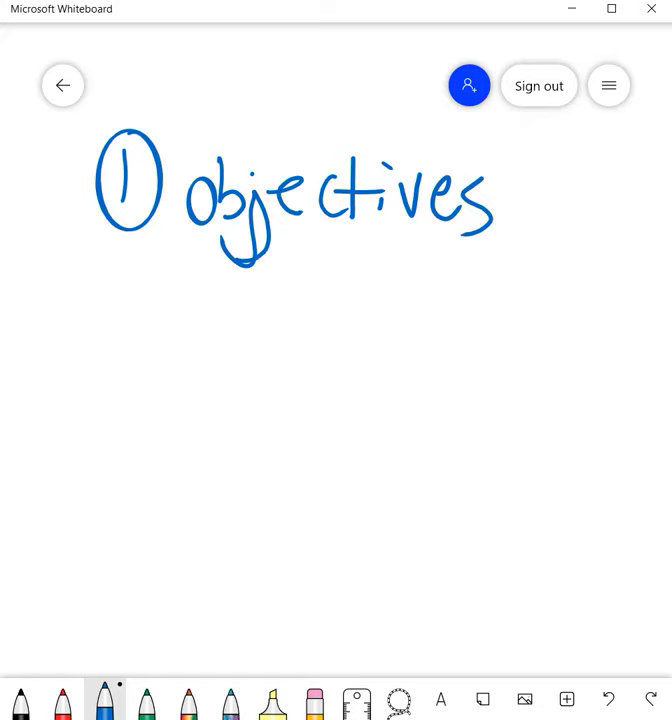
Step: Handwrite a circled 2 with '#NextSteps' below item 1, then start a circled 3 beneath it
drag(130, 320, 140, 400)
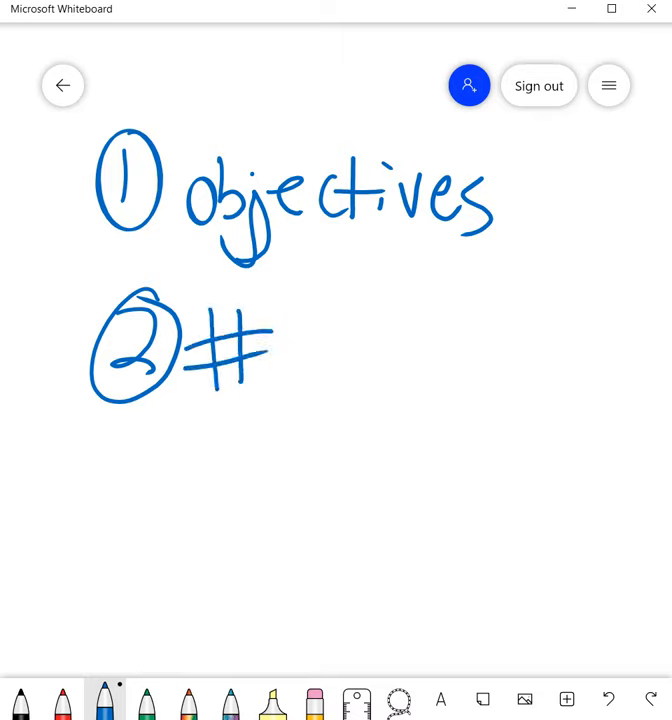
drag(300, 330, 384, 370)
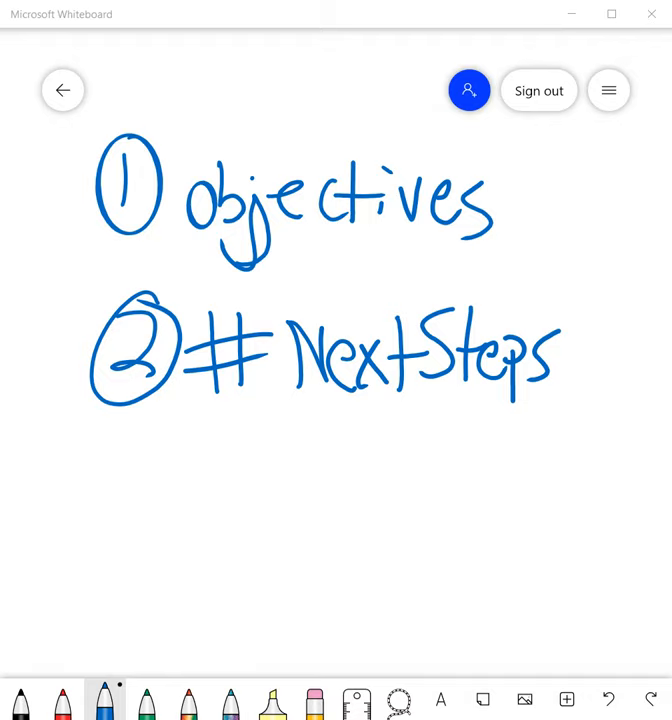
drag(90, 470, 160, 510)
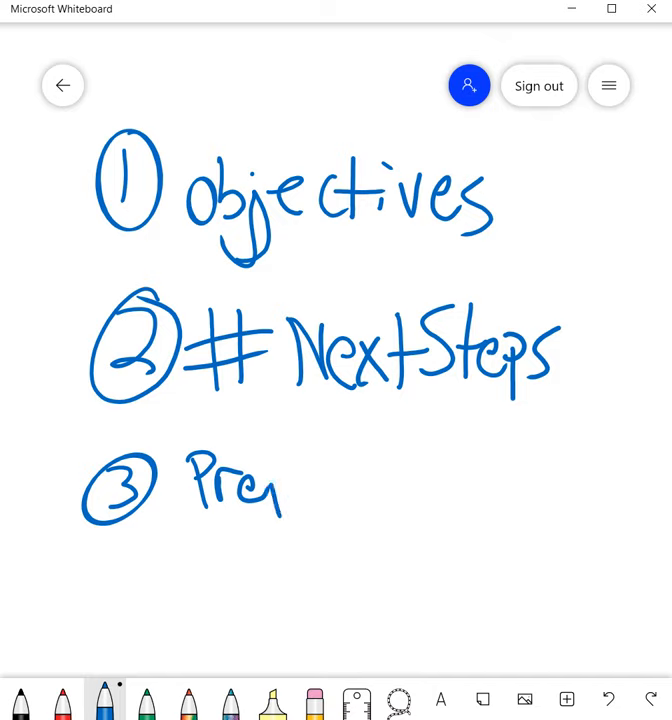
Step: Handwrite the word 'Preparation' in blue beside the circled 3
drag(270, 500, 336, 500)
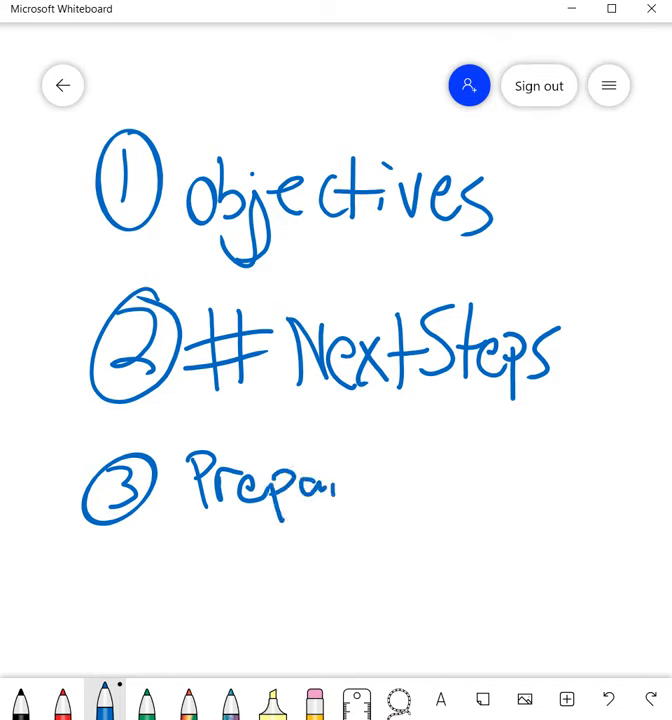
drag(340, 486, 484, 490)
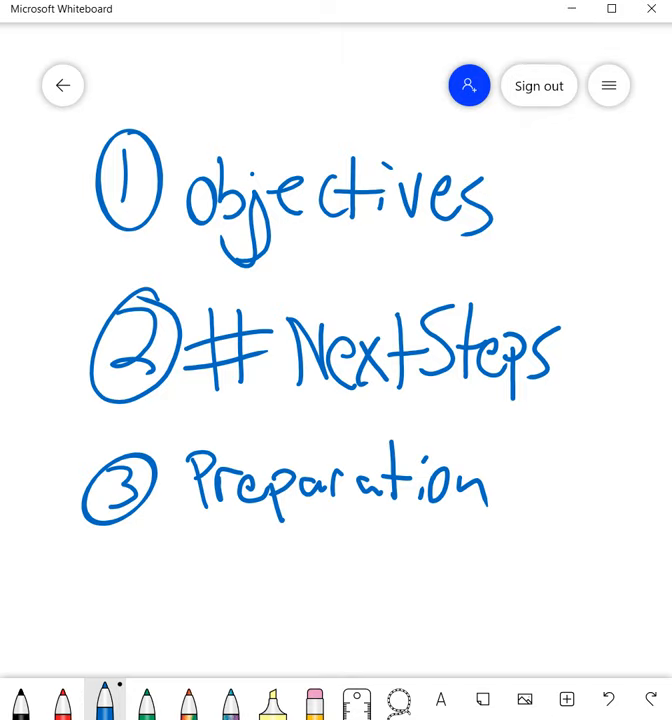
Step: Handwrite a circled 4 below Preparation and begin the word 'Simulation' beside it
drag(136, 556, 130, 596)
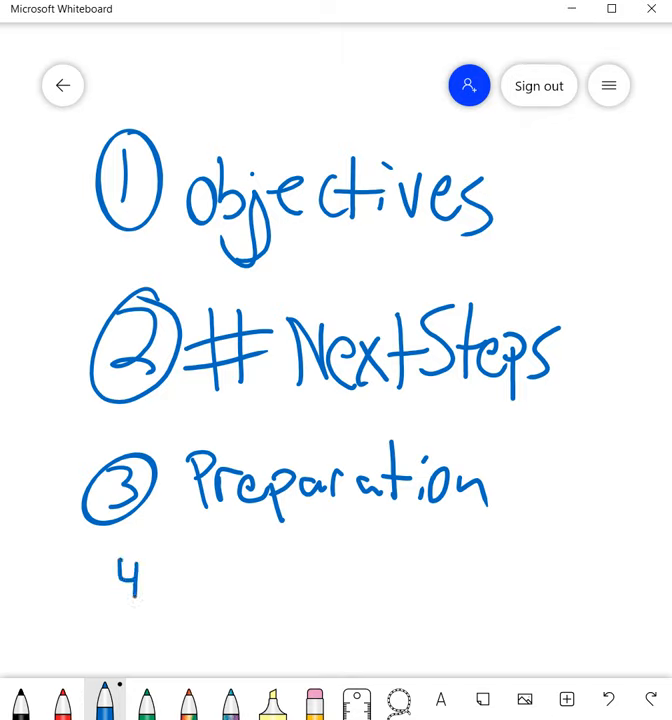
drag(110, 560, 220, 600)
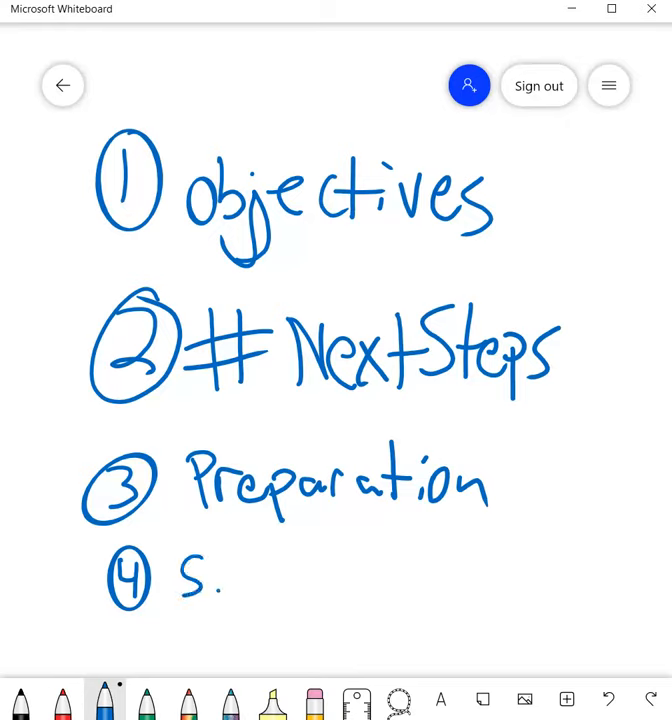
drag(220, 580, 280, 580)
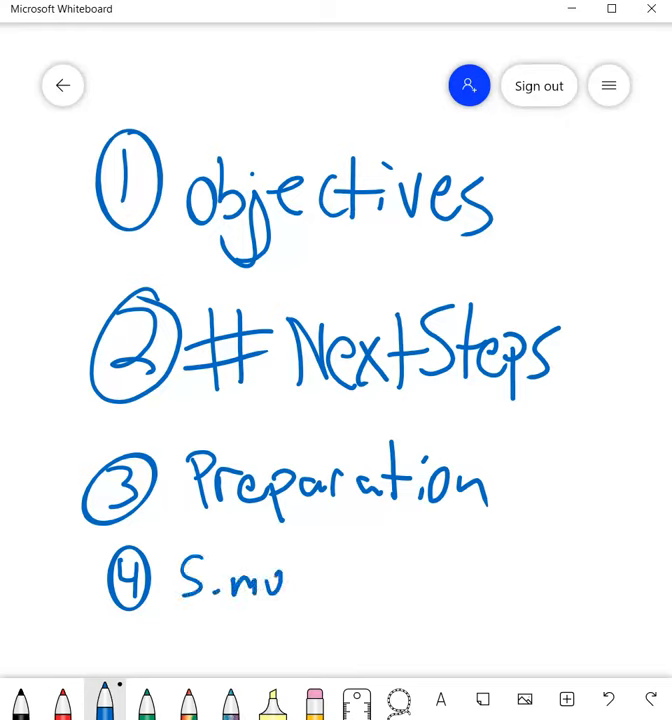
drag(290, 576, 350, 590)
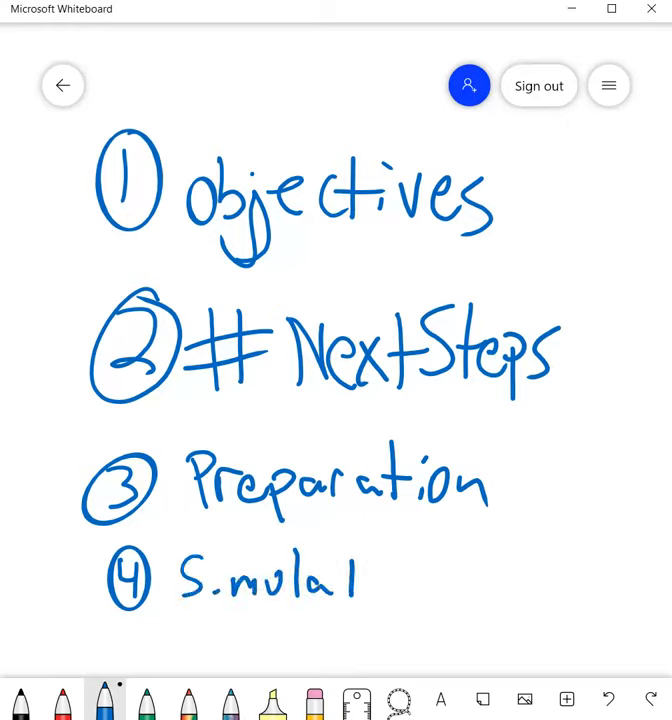